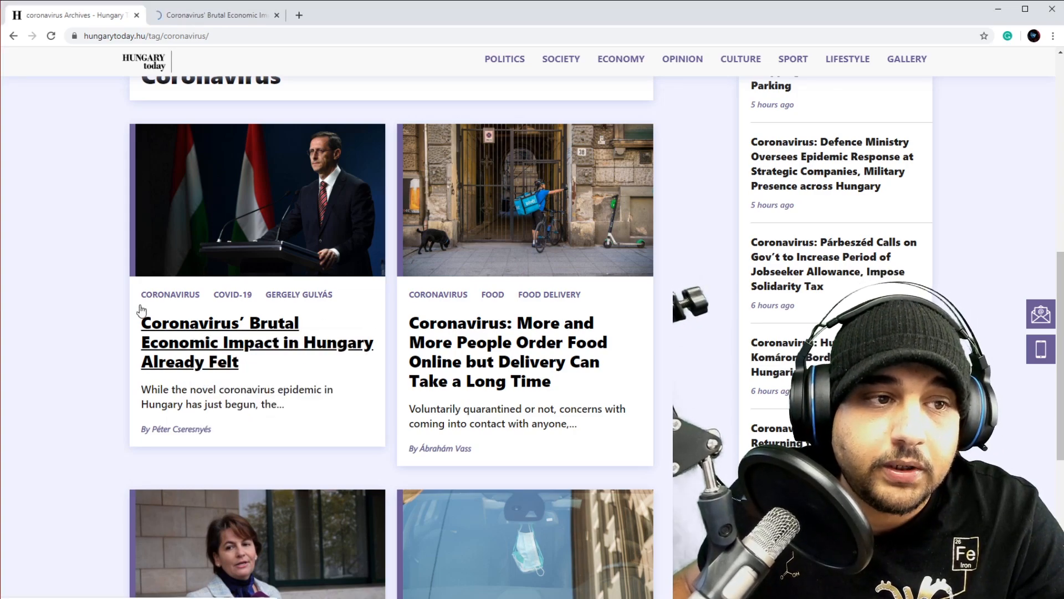
- Open the 'Coronavirus' Brutal Economic Impact in Hungary Already Felt' article and start reading its body
click(256, 343)
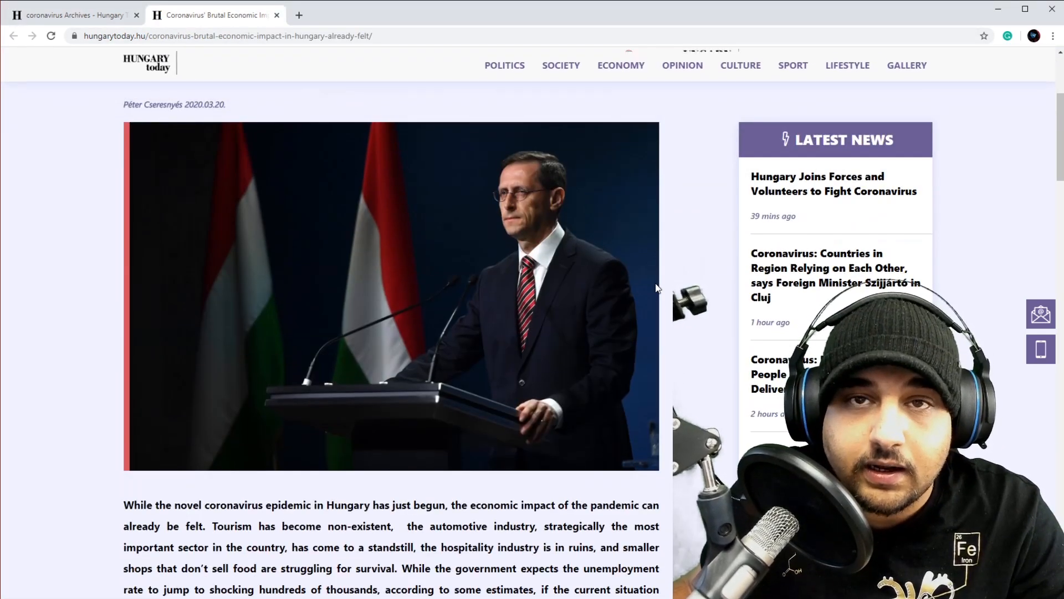
scroll(down, 3)
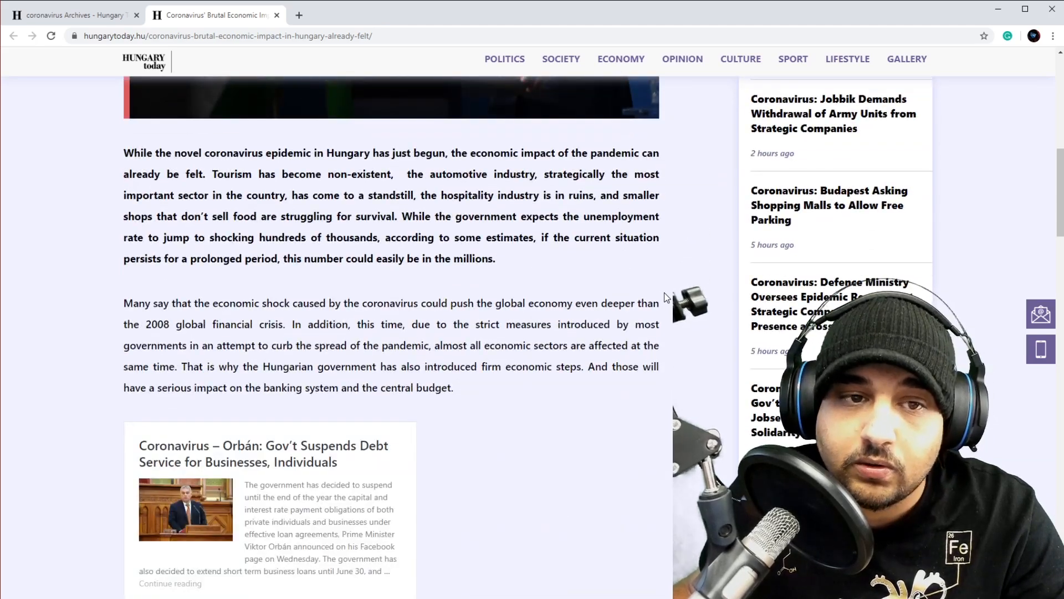
scroll(down, 3)
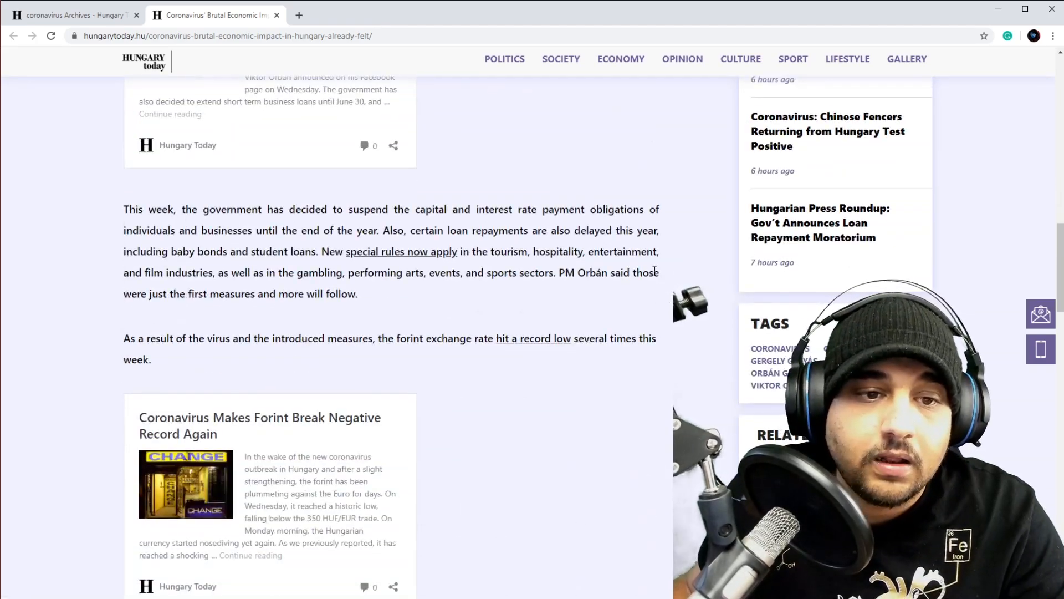
scroll(down, 3)
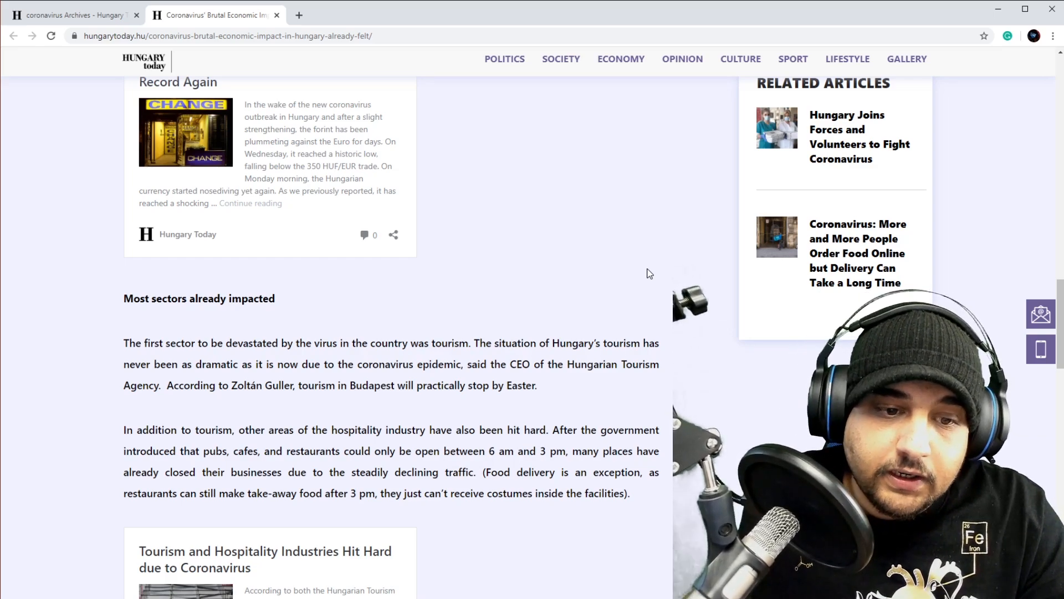
- Read down through the economic impact article to the Facebook share buttons at its end
double_click(536, 296)
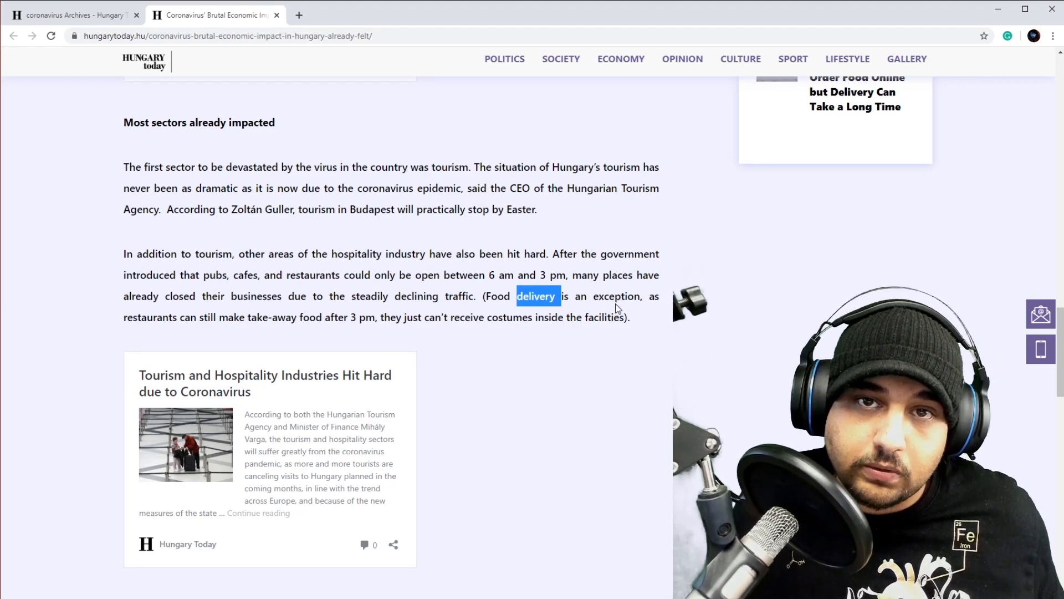
scroll(down, 3)
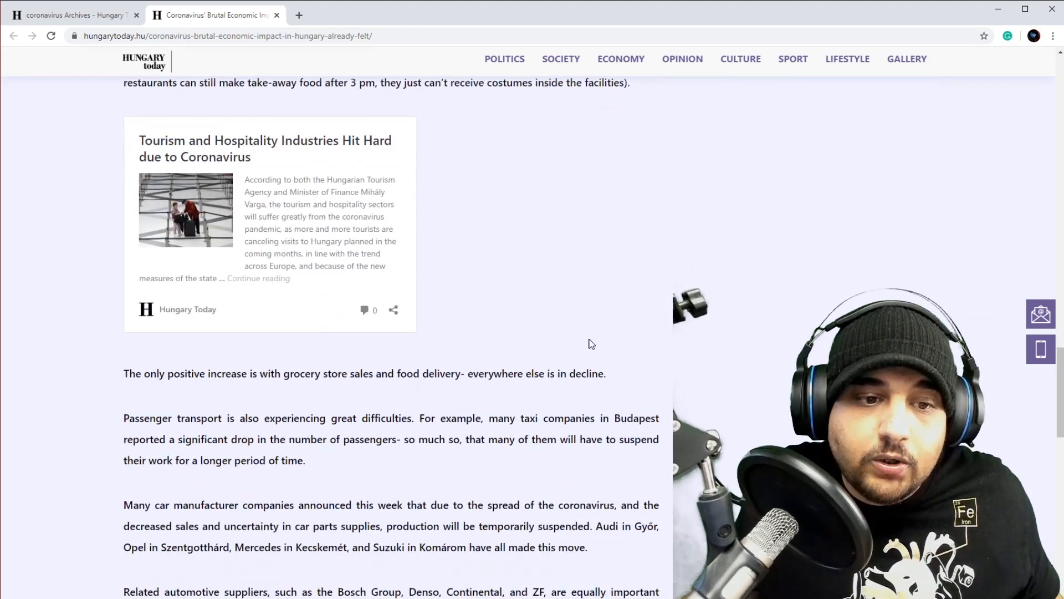
scroll(down, 3)
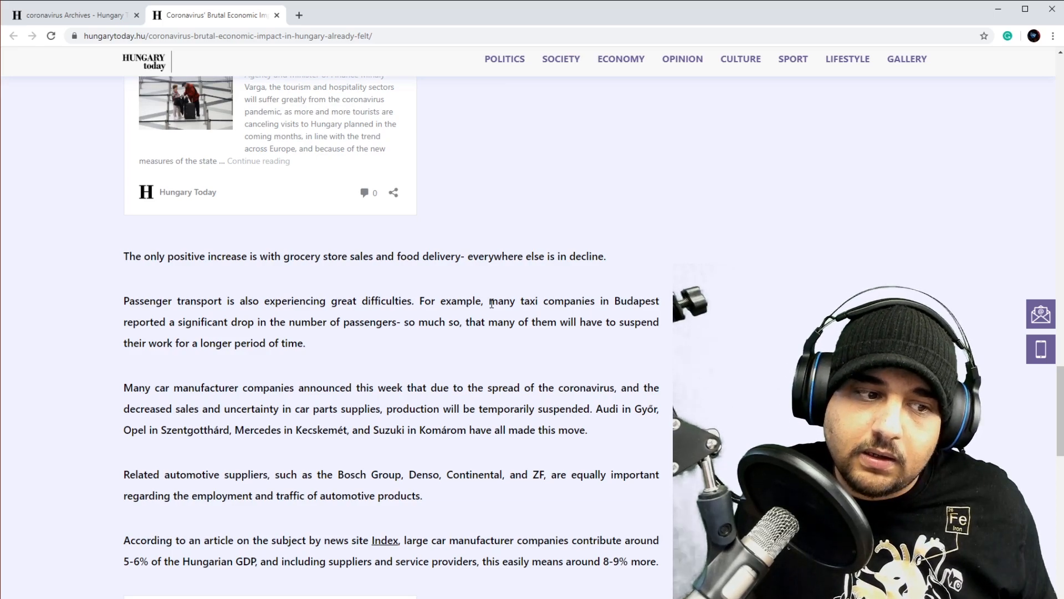
scroll(down, 3)
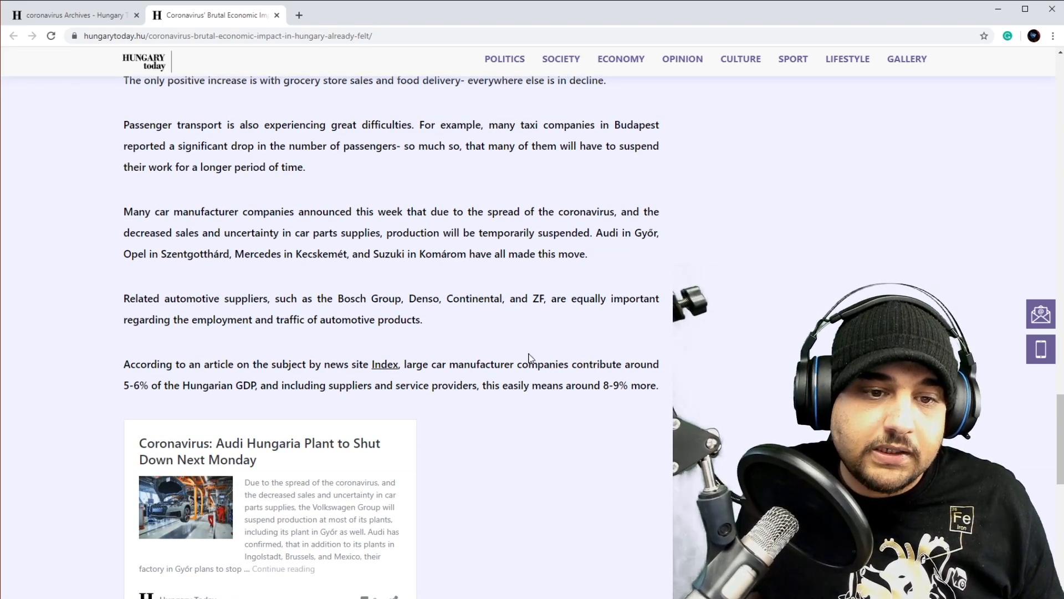
scroll(down, 3)
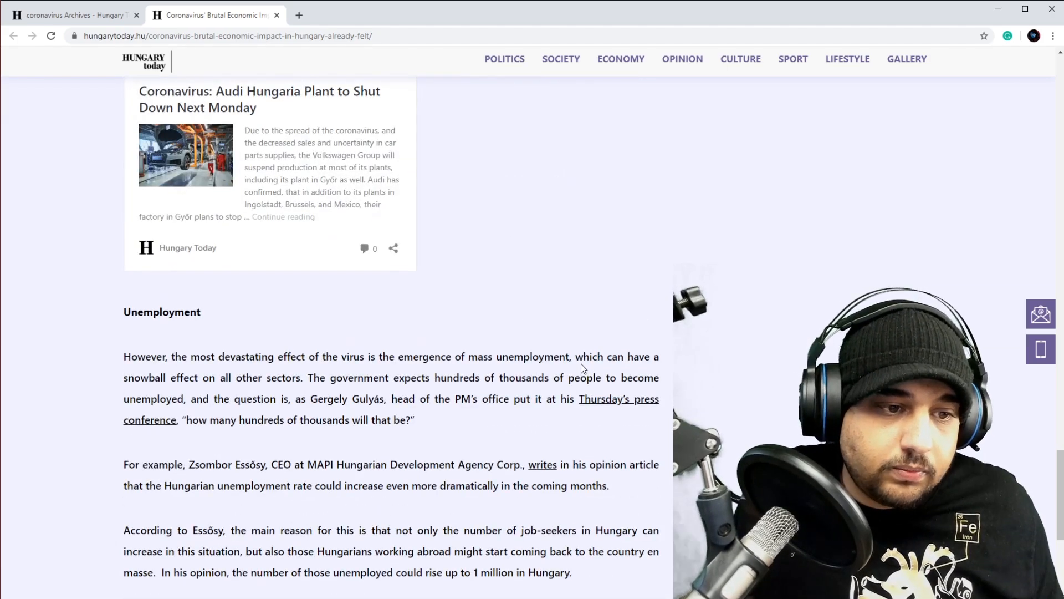
scroll(down, 3)
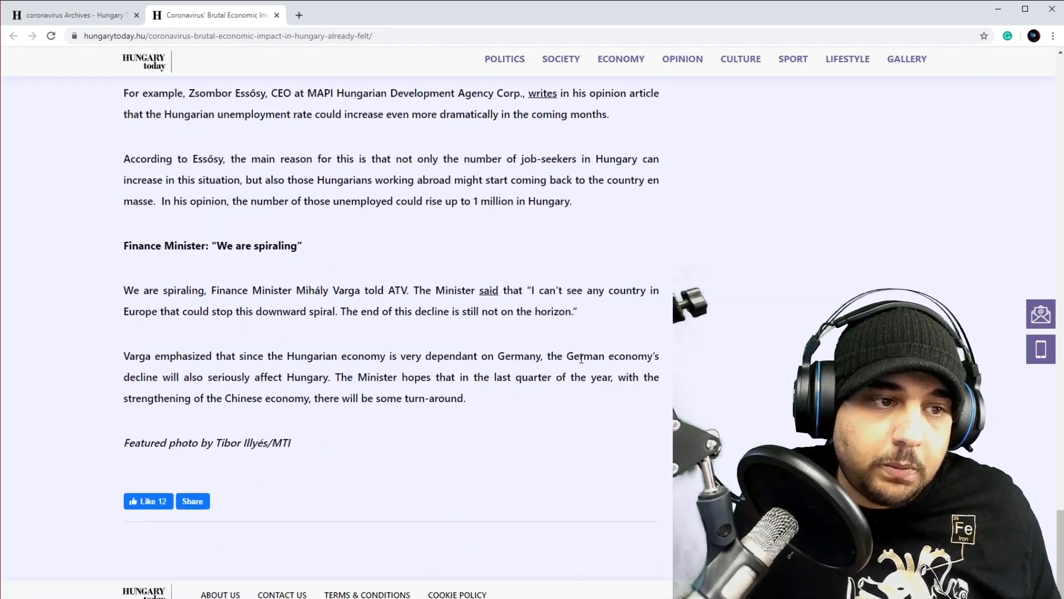
mouse_move(540, 334)
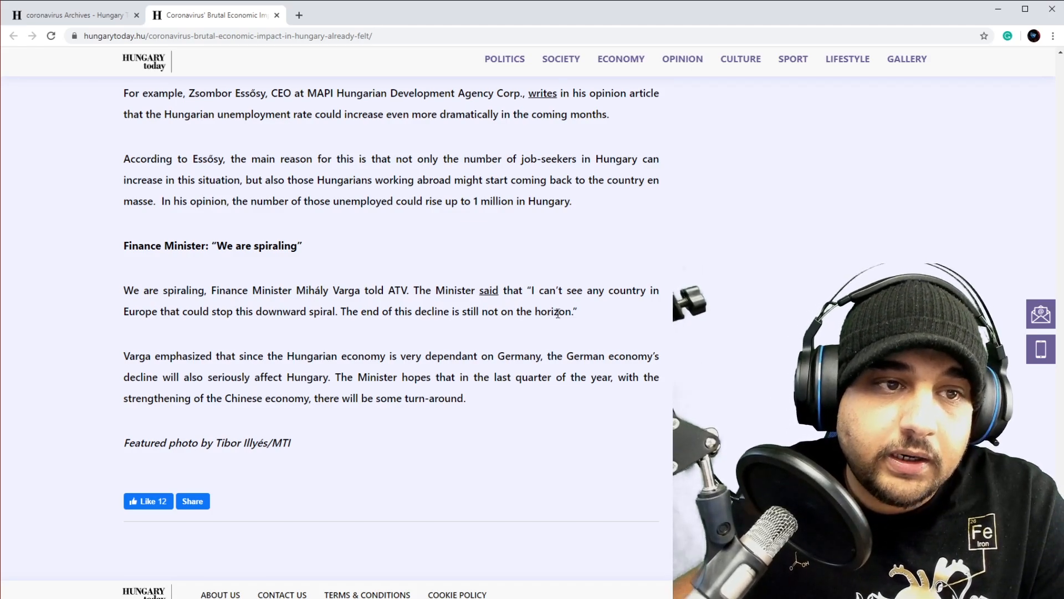
- Scroll back up toward the article title to see its headline again
scroll(up, 3)
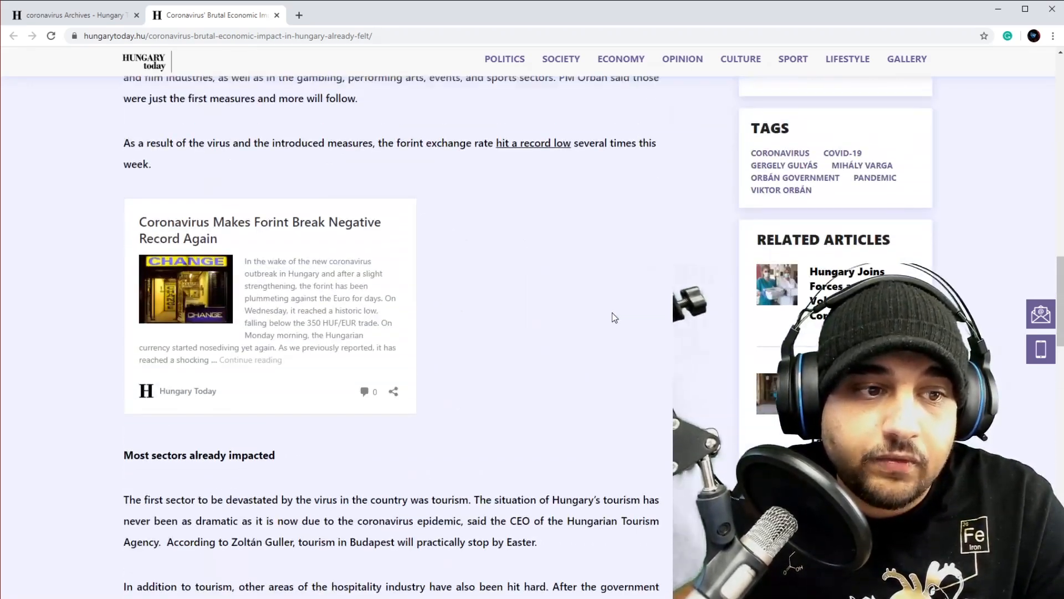
scroll(up, 3)
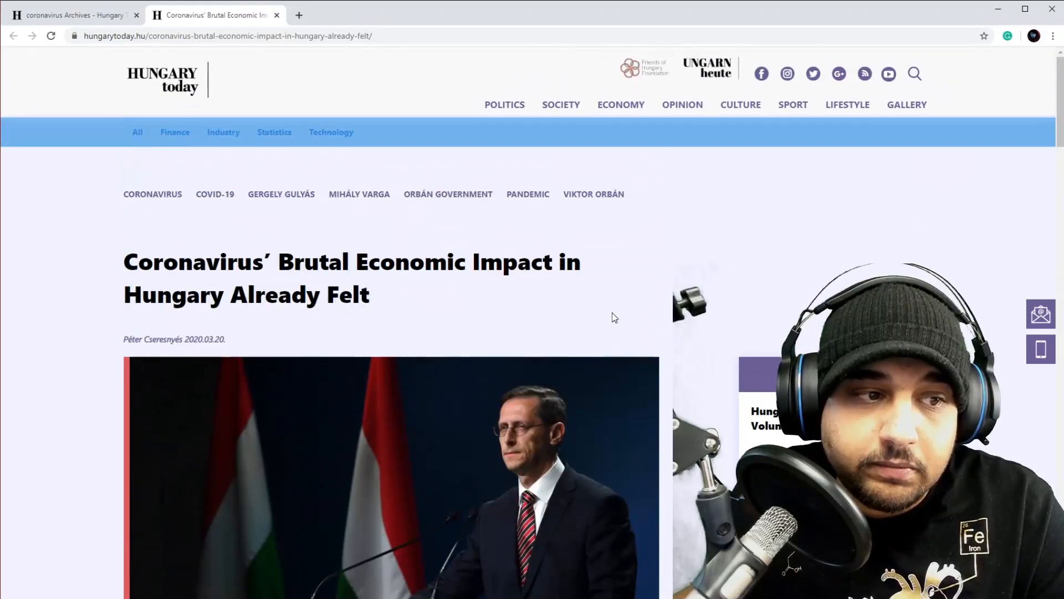
scroll(down, 3)
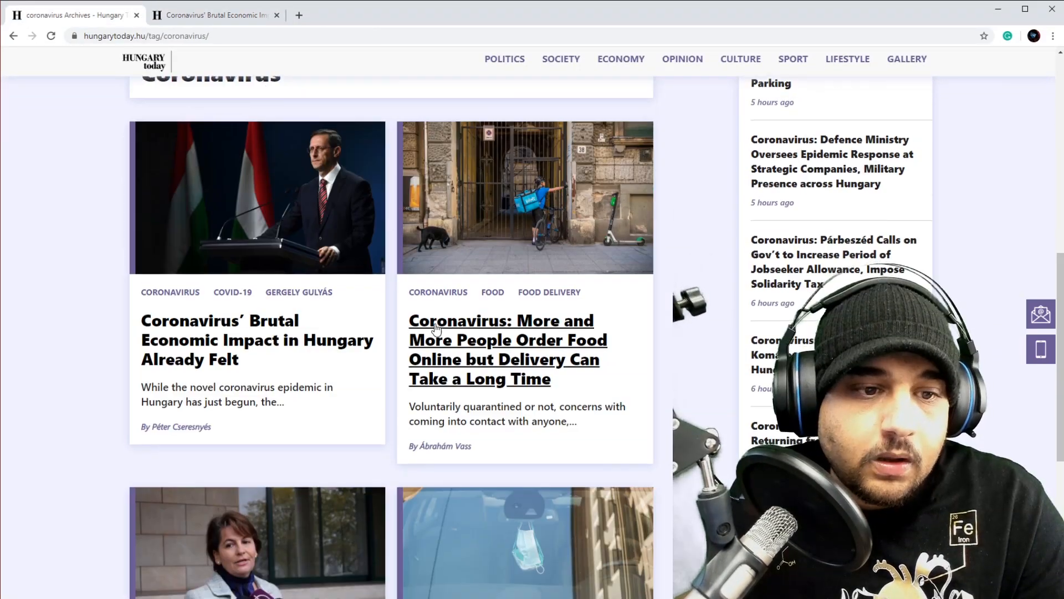
- Scroll the coronavirus tag listing down to the Jobbik and Budapest free-parking stories
scroll(down, 3)
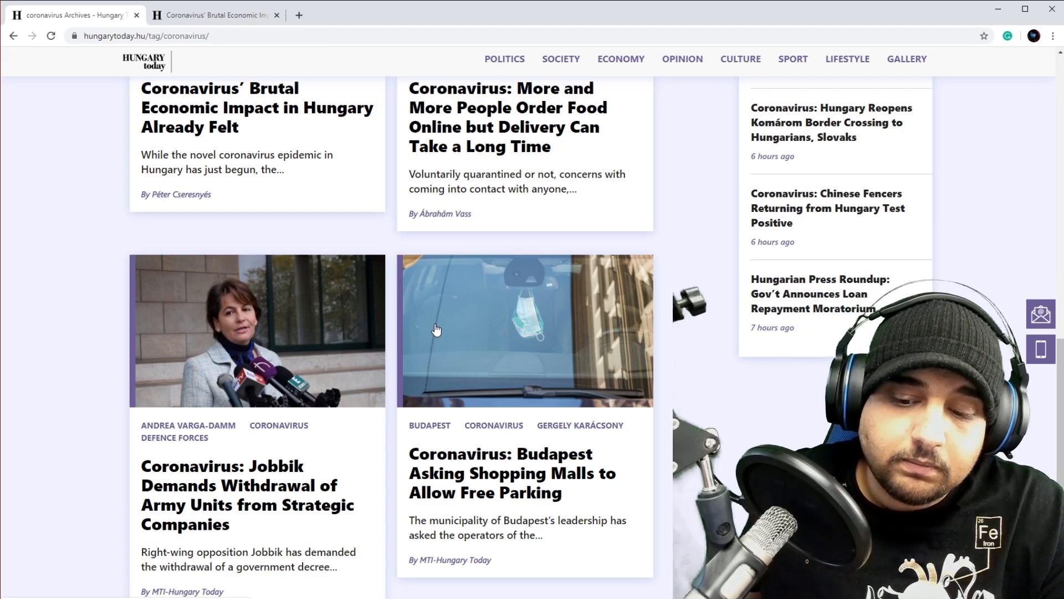
- Reach the tag page's pagination links, then return to the 'News tagged with: coronavirus' heading
scroll(down, 3)
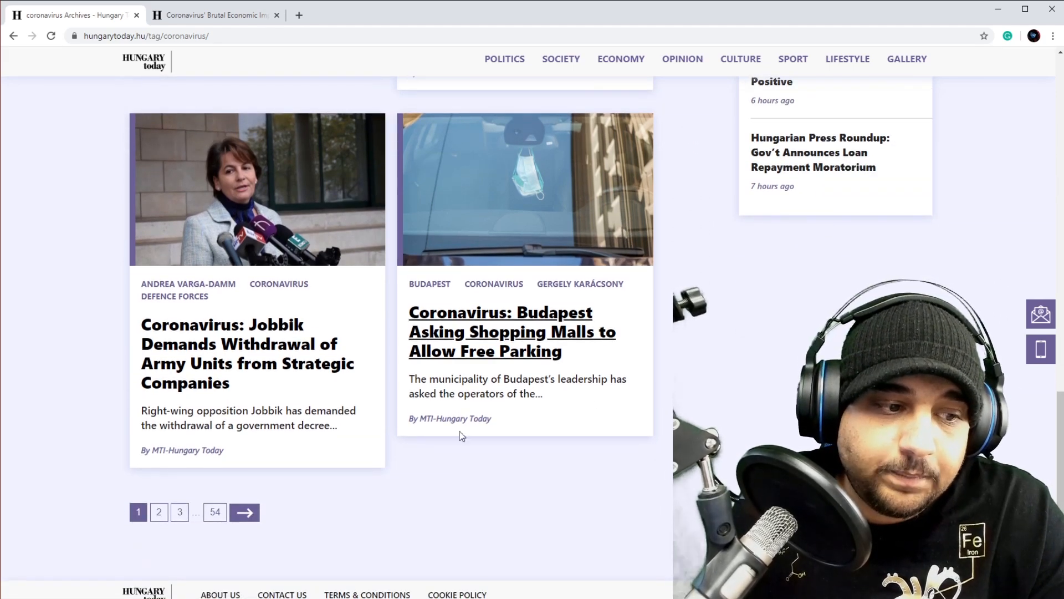
mouse_move(339, 503)
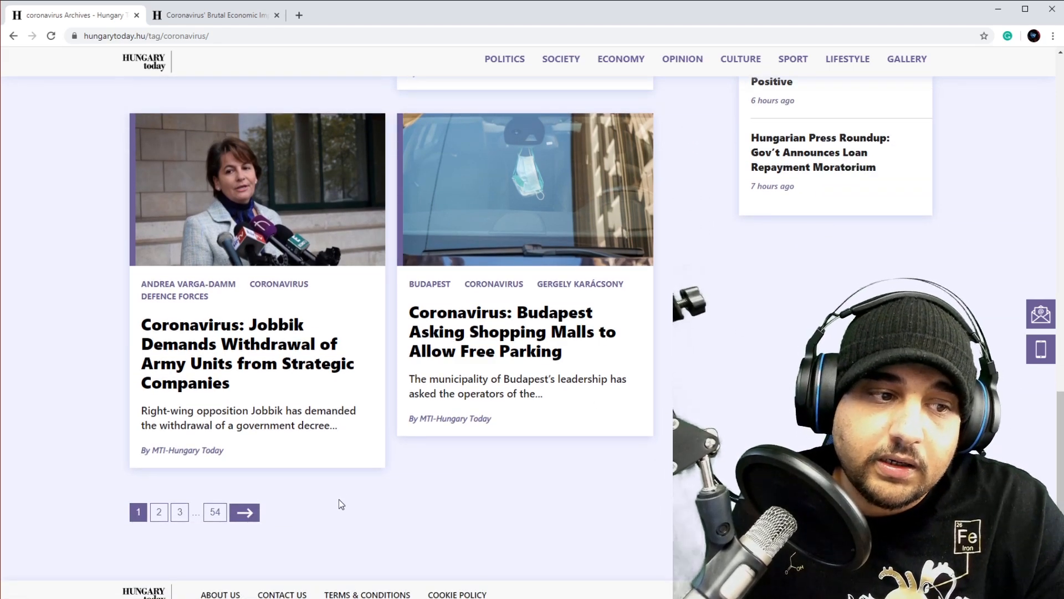
scroll(up, 3)
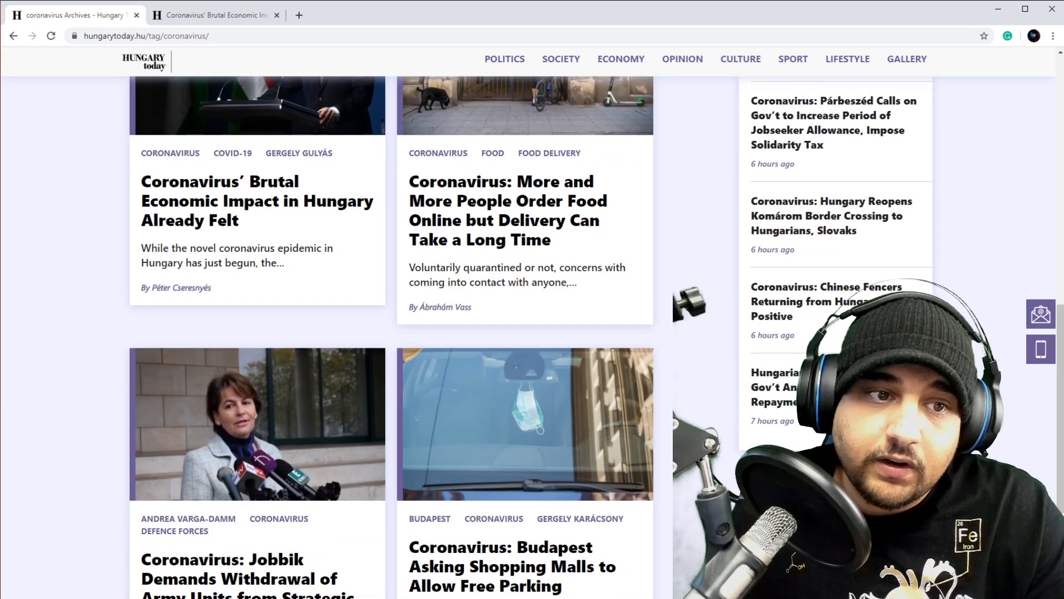
scroll(up, 3)
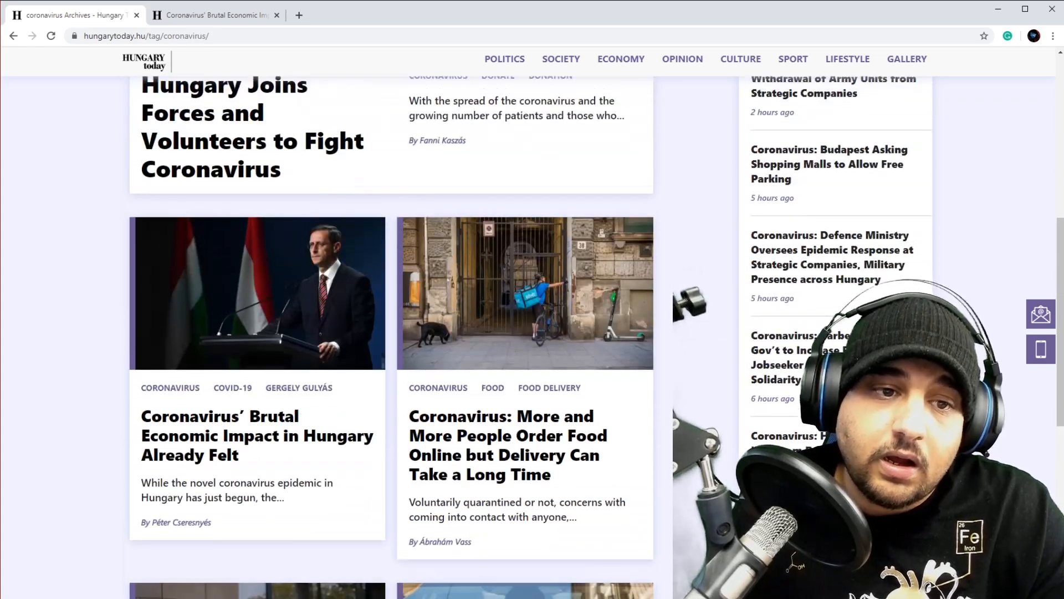
scroll(up, 3)
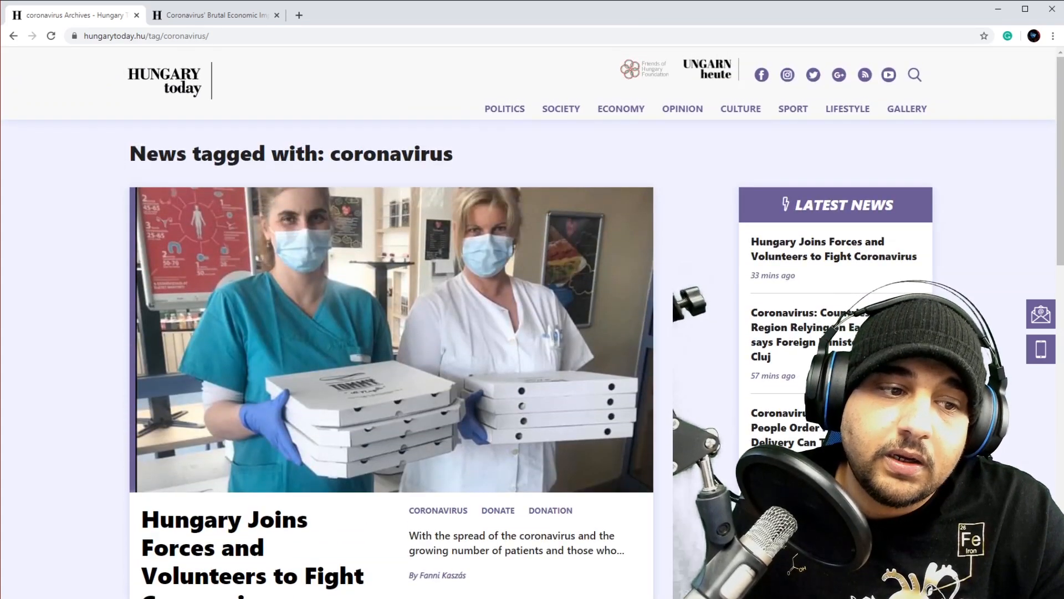